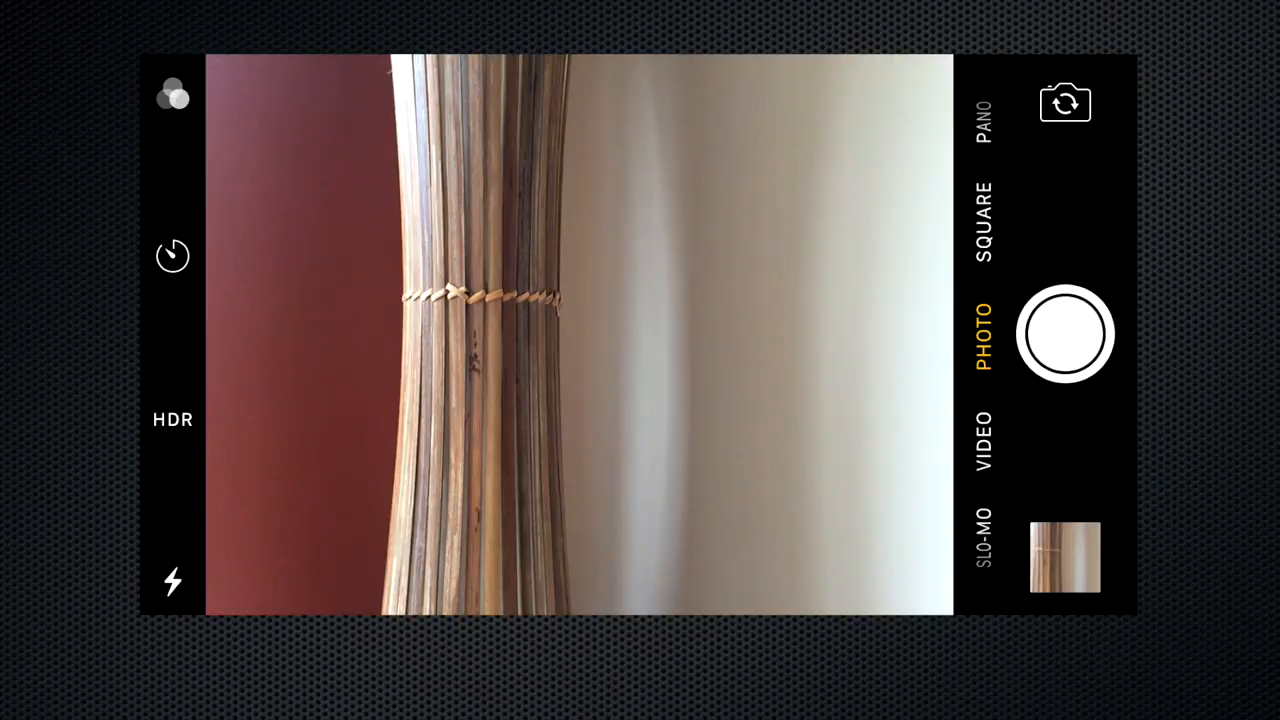
# Swipe the Camera mode selector from PHOTO to VIDEO
pyautogui.click(983, 440)
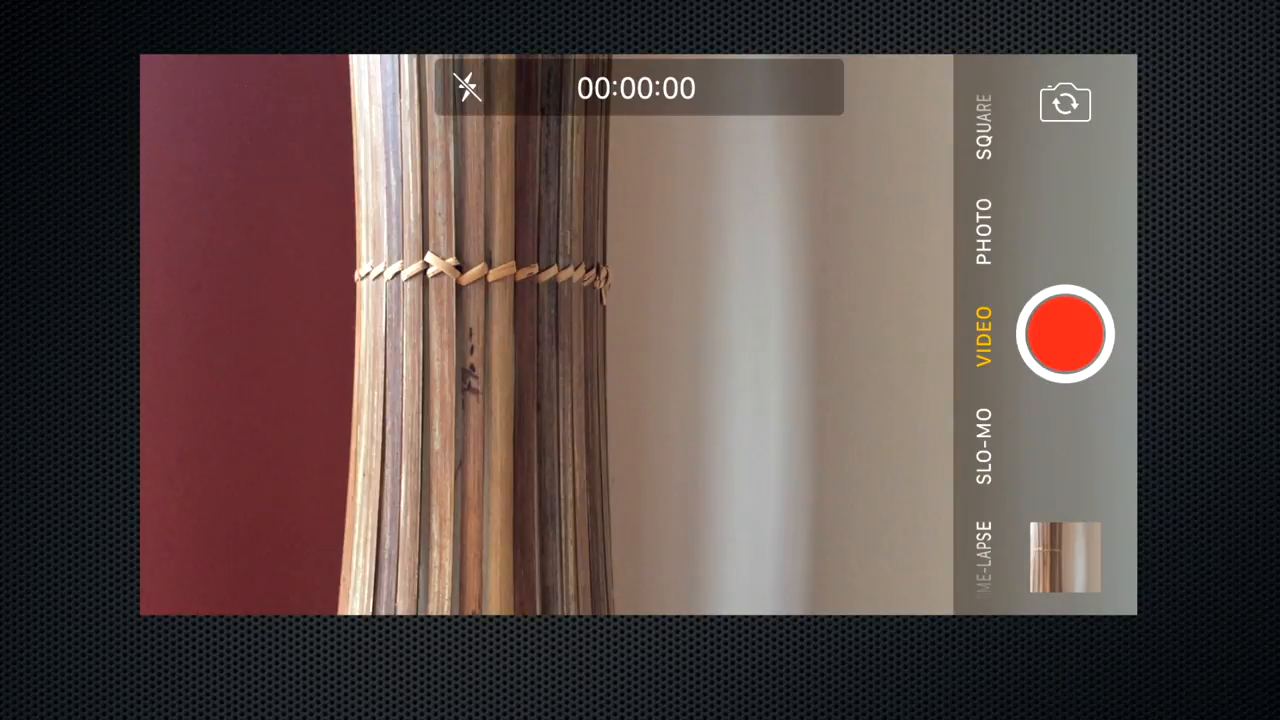
# Switch the flash torch on in video mode
pyautogui.click(467, 87)
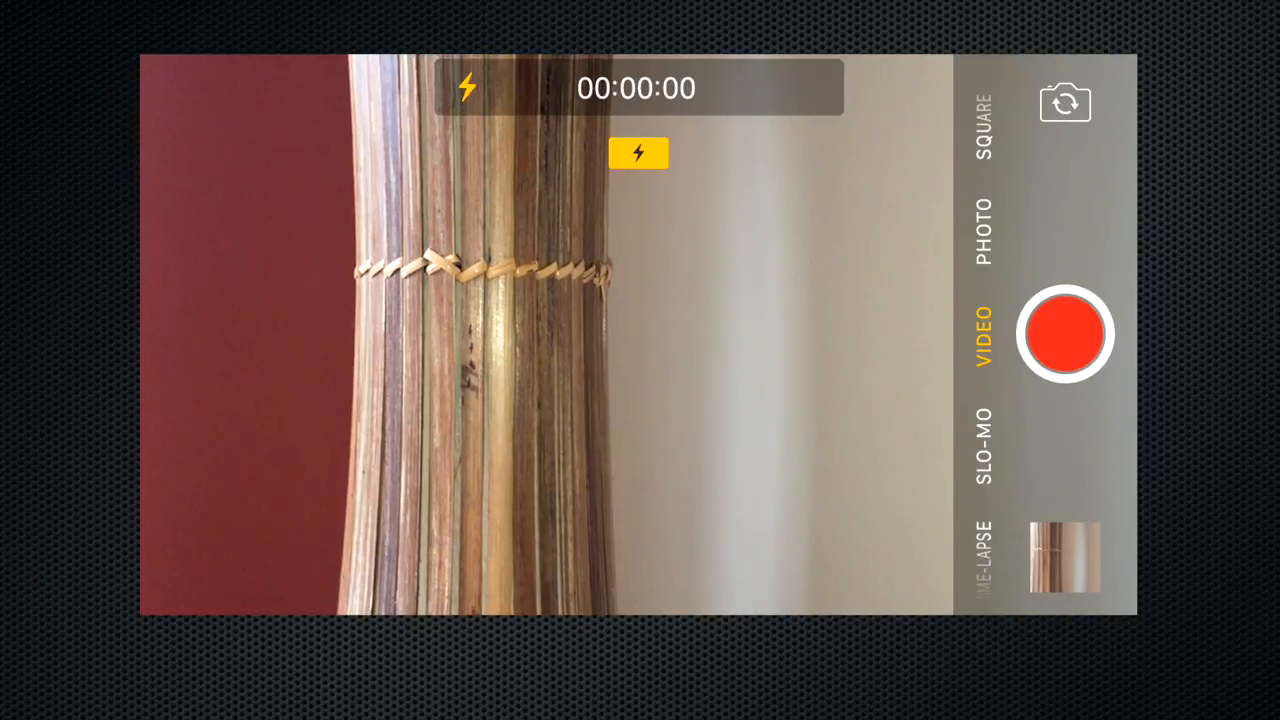
pyautogui.click(467, 88)
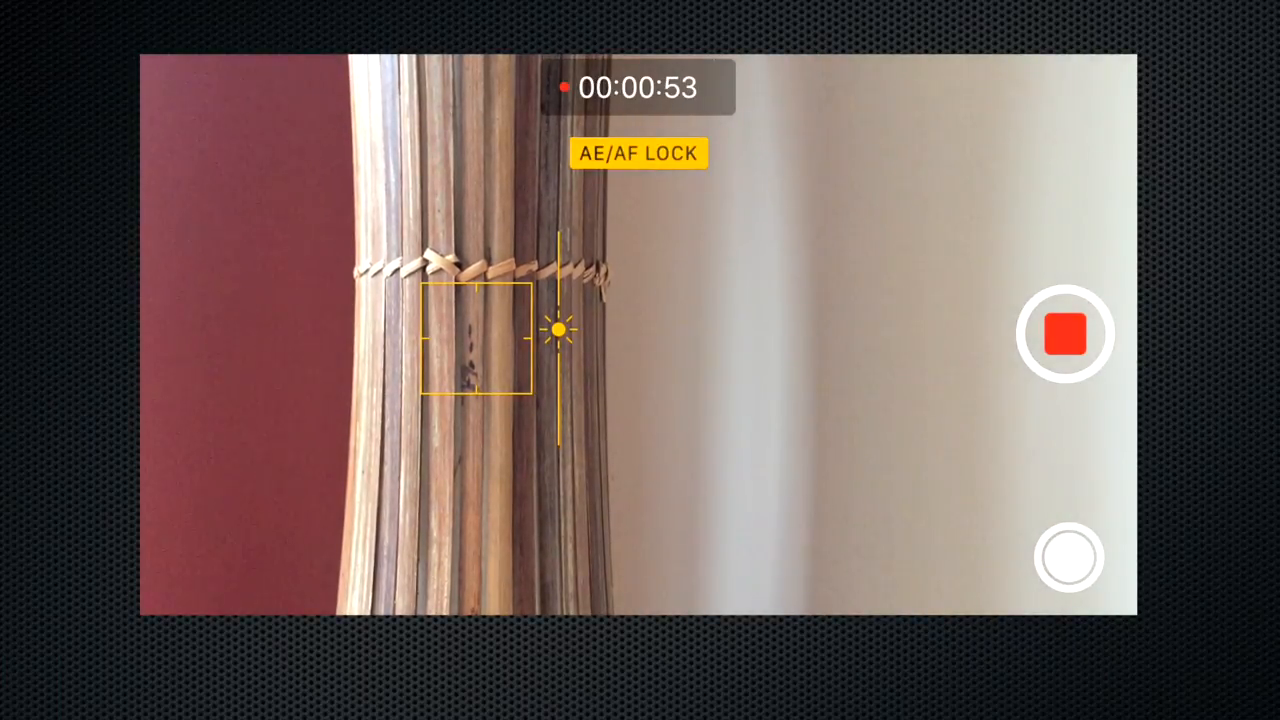
# Stop the video recording in progress
pyautogui.click(1064, 333)
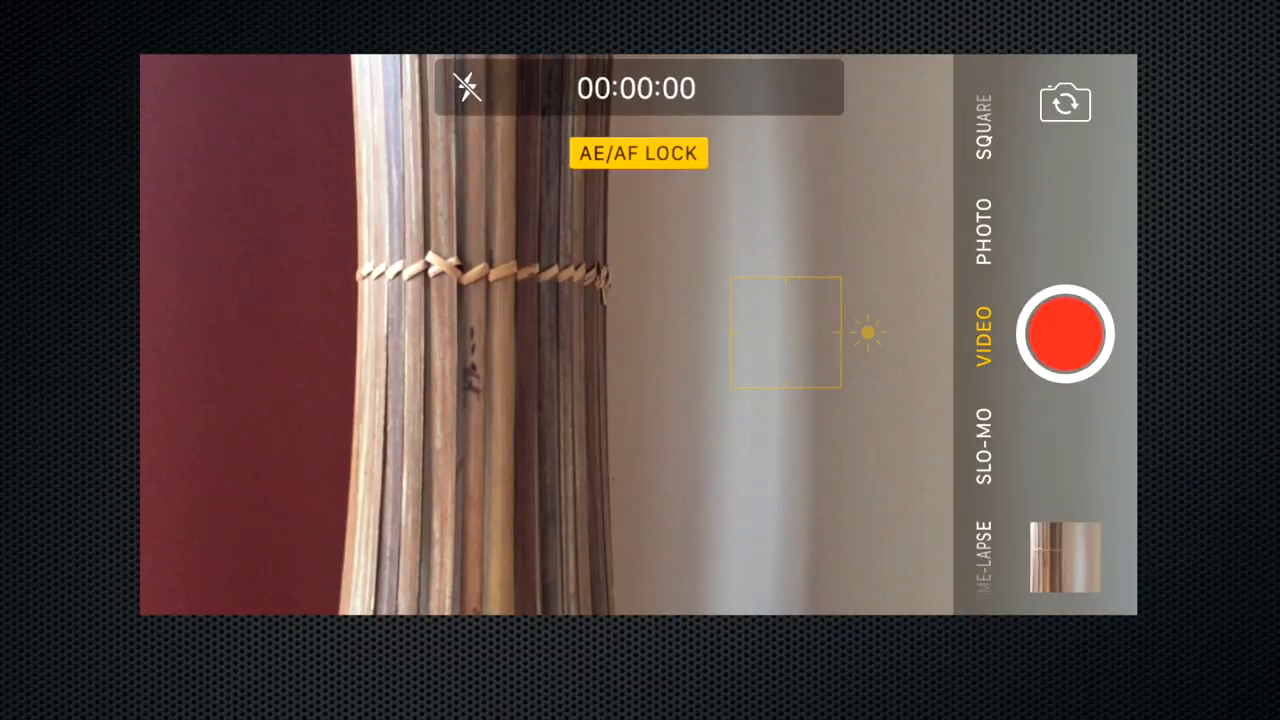